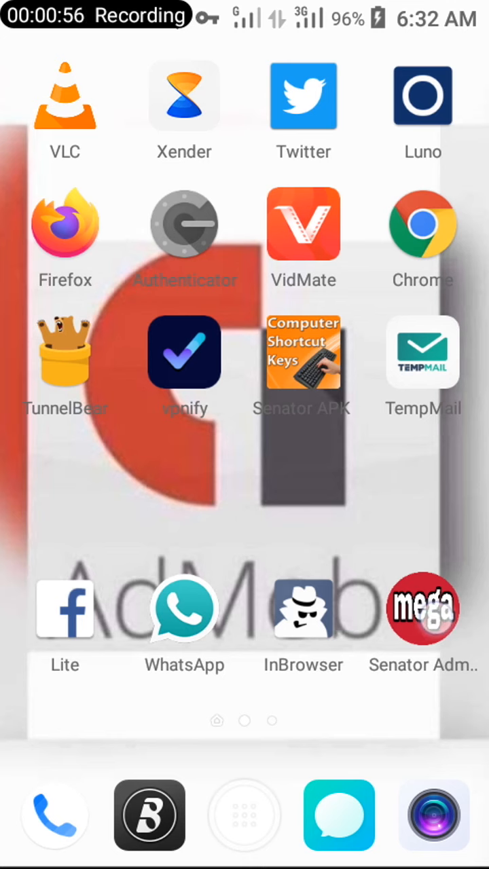
Step: Launch the Senator Admob (Mega Admob) app from the home screen icon
{"action": "left_click", "coordinate": [422, 608]}
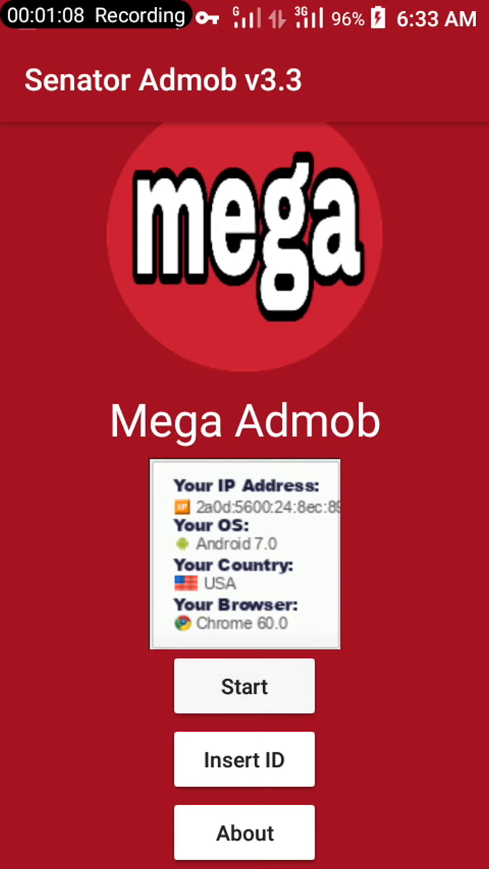
{"action": "left_click", "coordinate": [245, 686]}
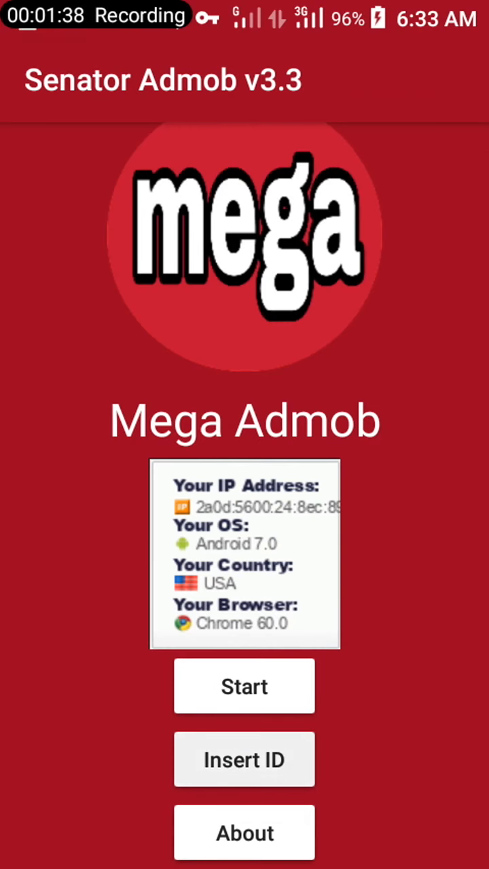
Step: Review the banner and interstitial IDs in Insert ID and save with 20 s/10 s reloads
{"action": "left_click", "coordinate": [243, 760]}
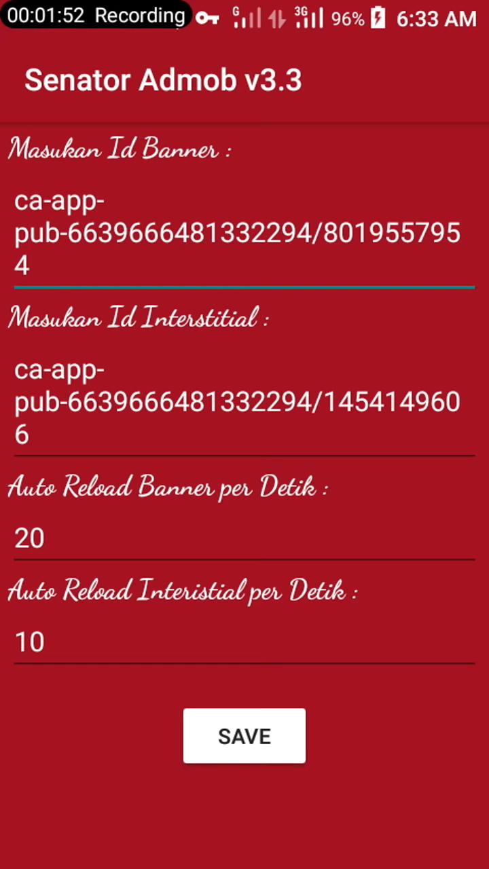
{"action": "left_click", "coordinate": [17, 201]}
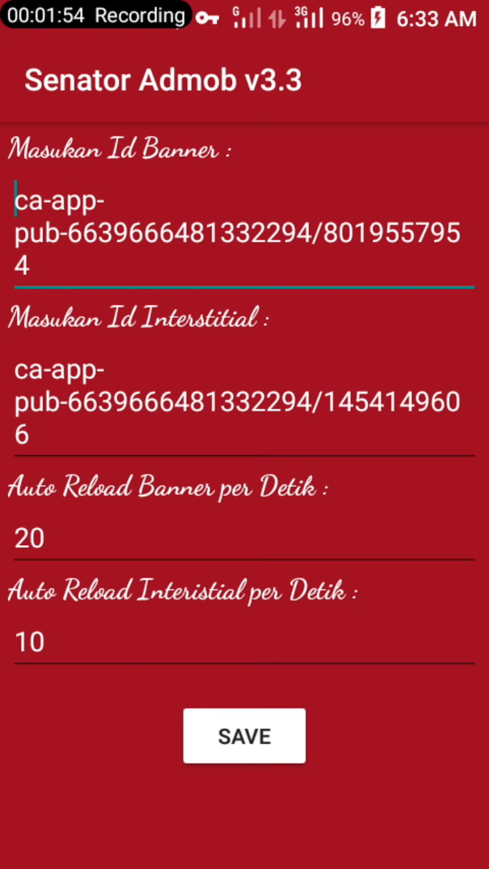
{"action": "left_click", "coordinate": [244, 736]}
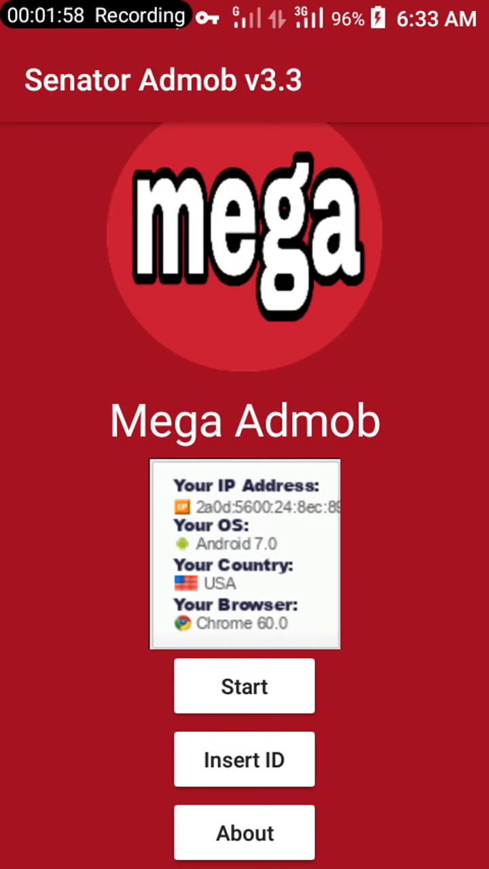
Step: Start a Giling Interistial + Banner run, bringing up a full-screen SS&C Advent interstitial ad
{"action": "left_click", "coordinate": [244, 686]}
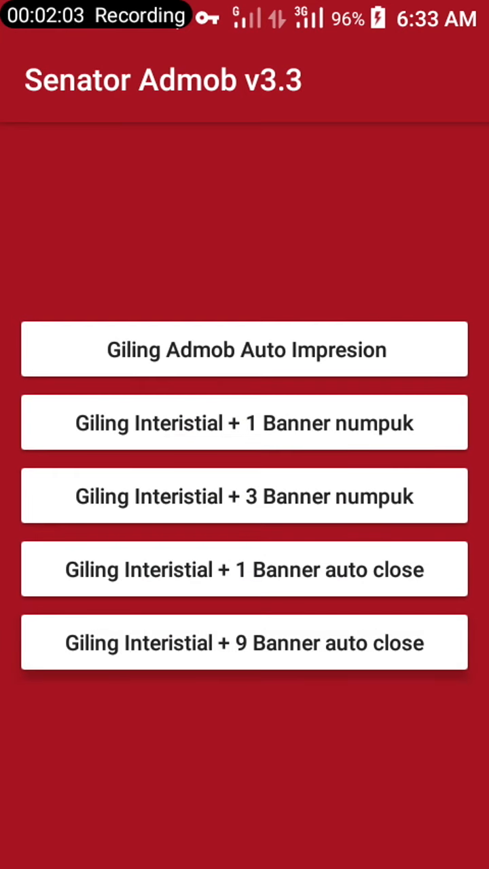
{"action": "left_click", "coordinate": [245, 643]}
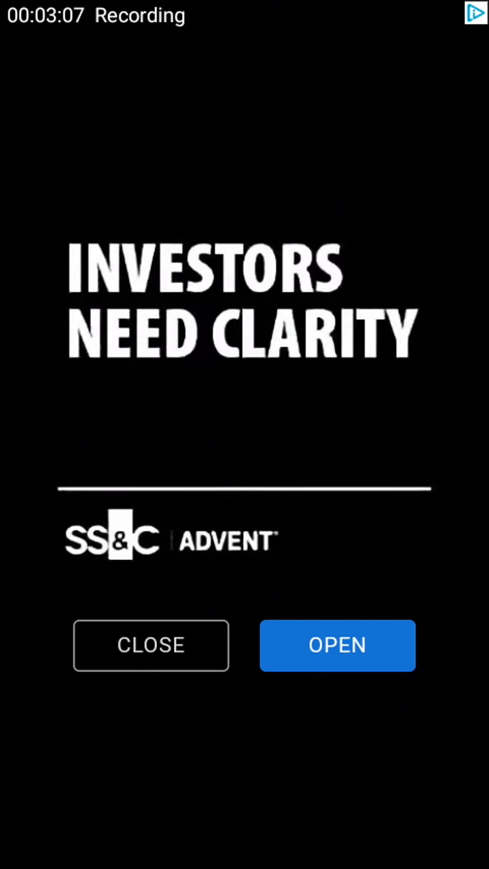
{"action": "left_click", "coordinate": [151, 645]}
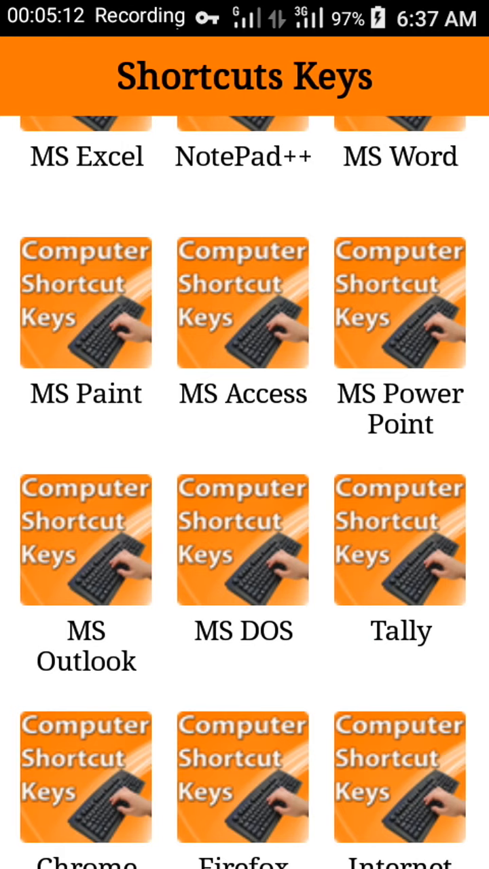
Step: Reopen Shortcuts Keys and scroll its category grid showing General/Basic, Mac OS and Windows
{"action": "scroll", "scroll_direction": "down", "scroll_amount": 3}
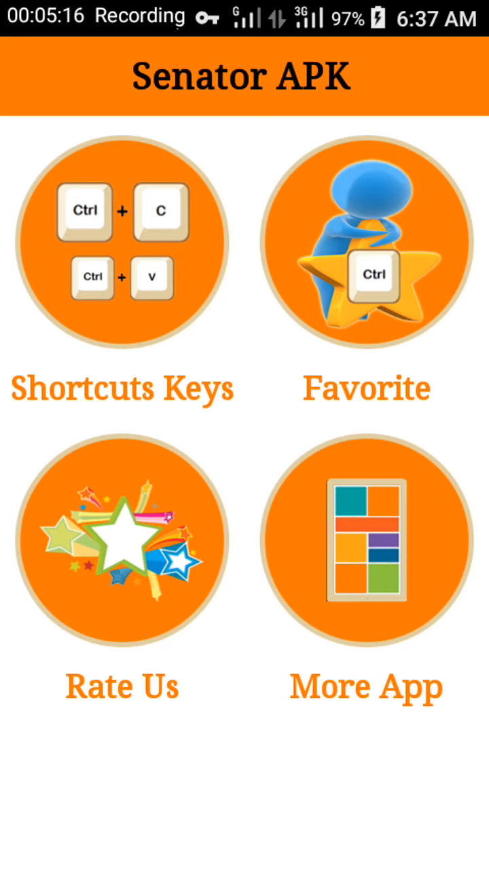
{"action": "left_click", "coordinate": [123, 245]}
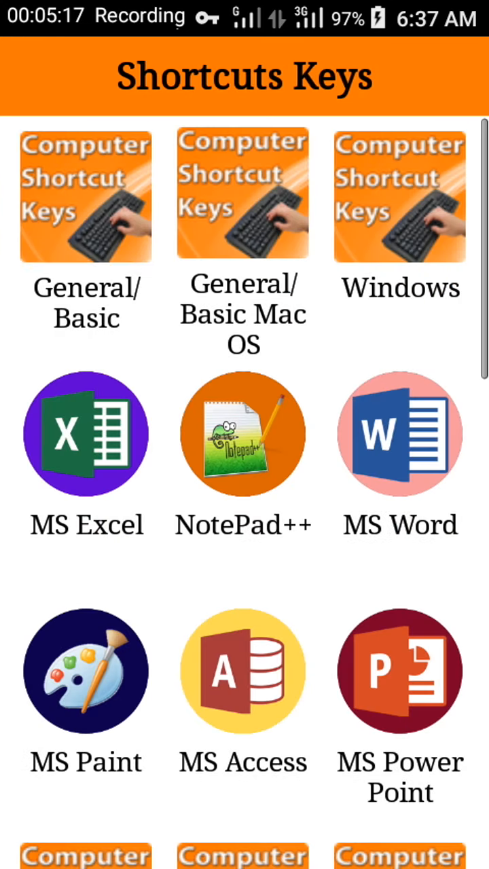
{"action": "scroll", "scroll_direction": "down", "scroll_amount": 3}
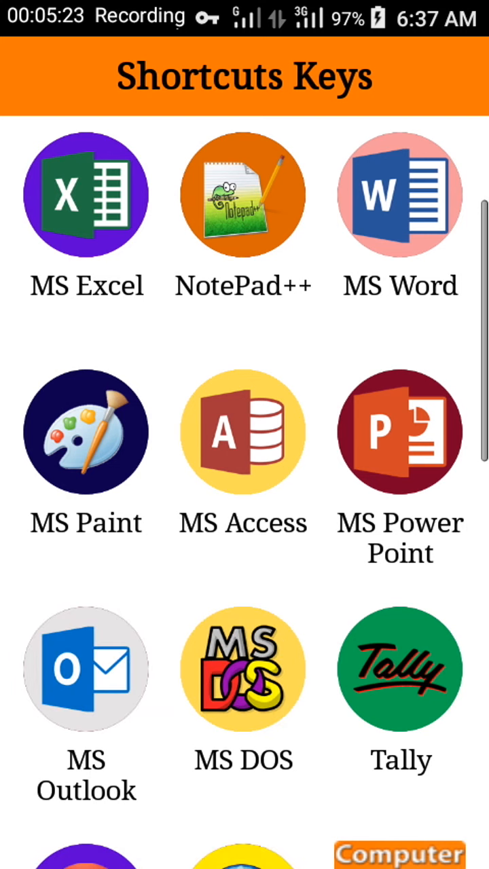
{"action": "scroll", "scroll_direction": "down", "scroll_amount": 3}
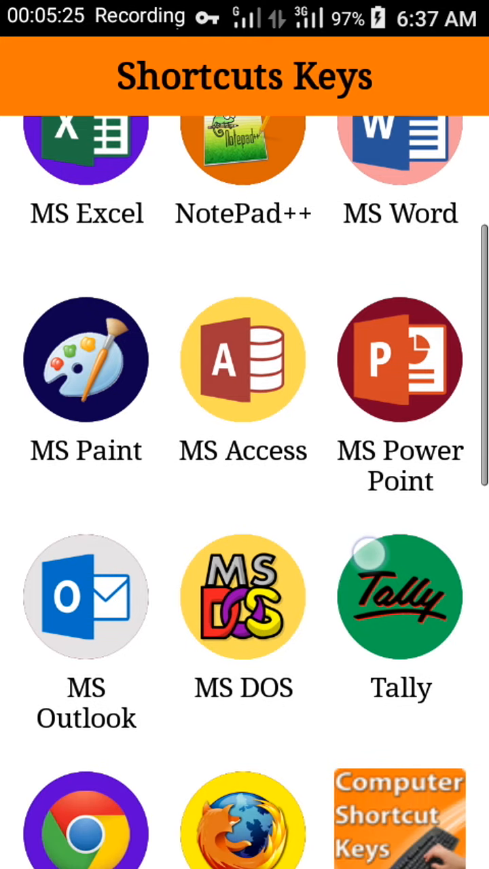
{"action": "scroll", "scroll_direction": "down", "scroll_amount": 3}
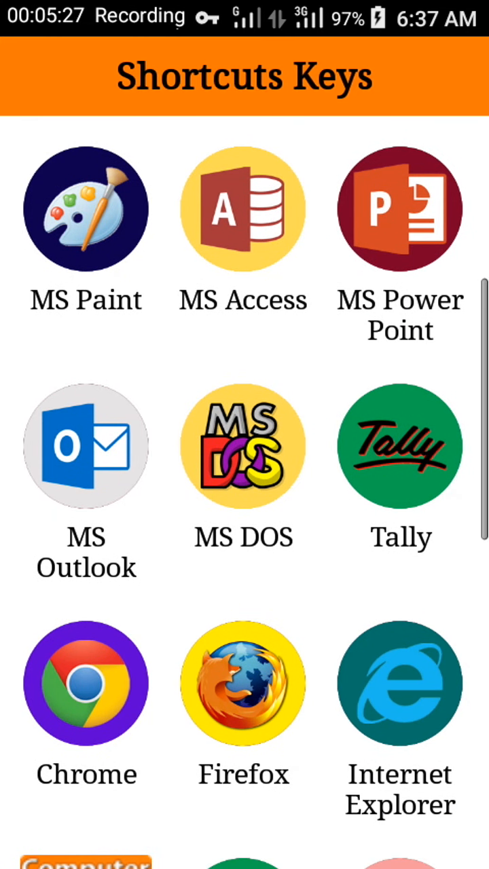
{"action": "left_click", "coordinate": [399, 492]}
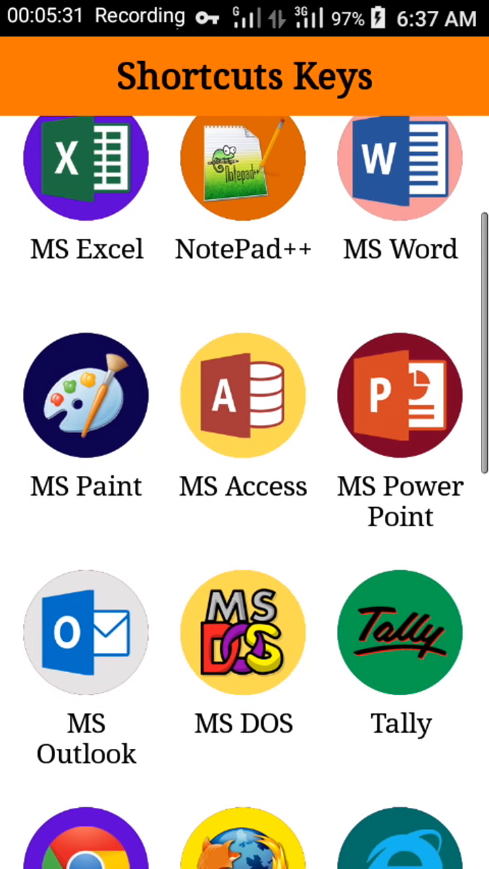
{"action": "scroll", "scroll_direction": "down", "scroll_amount": 3}
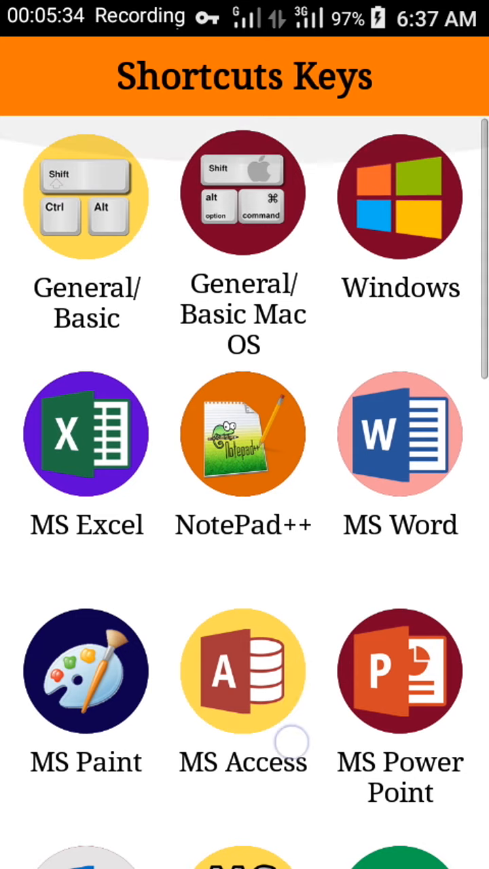
{"action": "scroll", "scroll_direction": "down", "scroll_amount": 3}
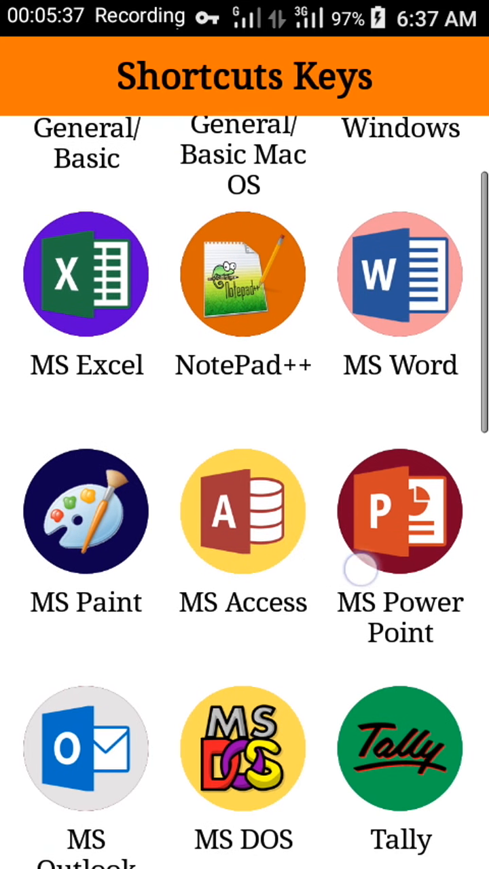
{"action": "scroll", "scroll_direction": "down", "scroll_amount": 3}
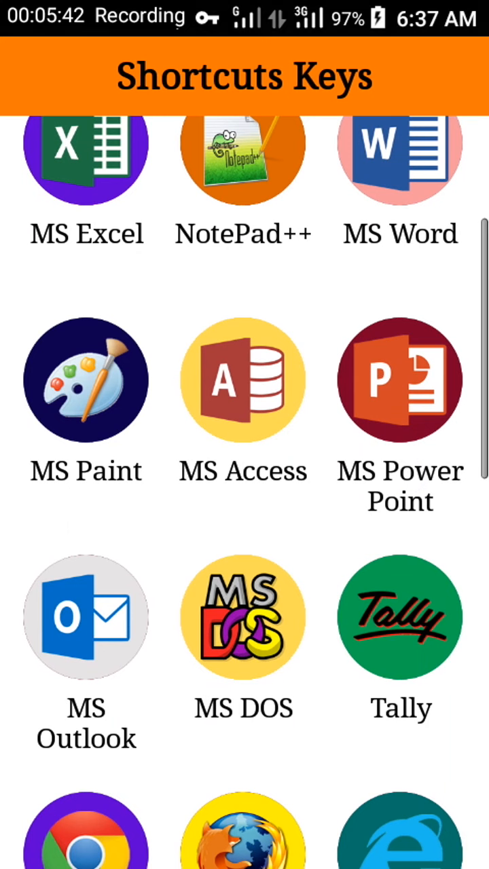
Step: Scroll through the MS DOS run commands, then reopen Senator Admob's ad-mode list via Start
{"action": "left_click", "coordinate": [243, 616]}
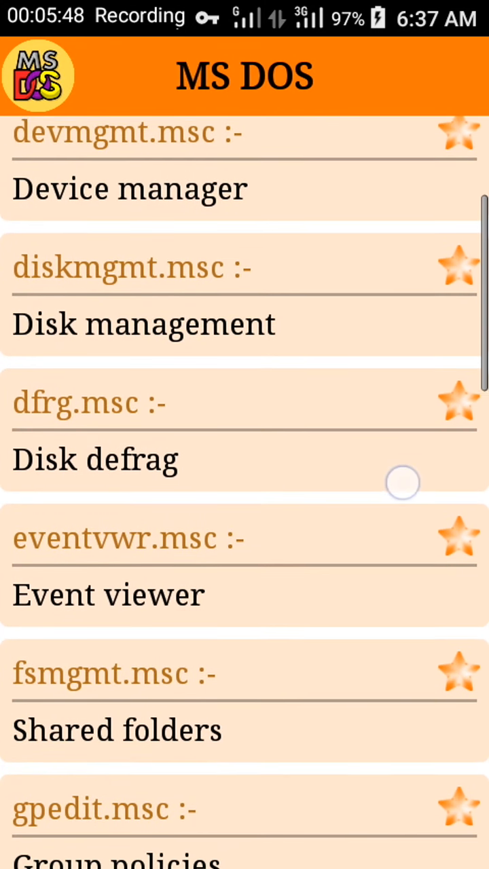
{"action": "scroll", "scroll_direction": "up", "scroll_amount": 3}
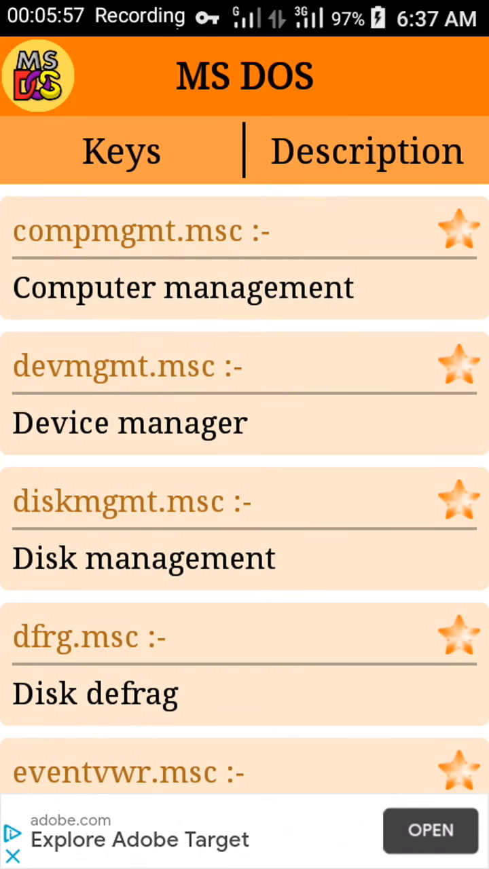
{"action": "scroll", "scroll_direction": "down", "scroll_amount": 3}
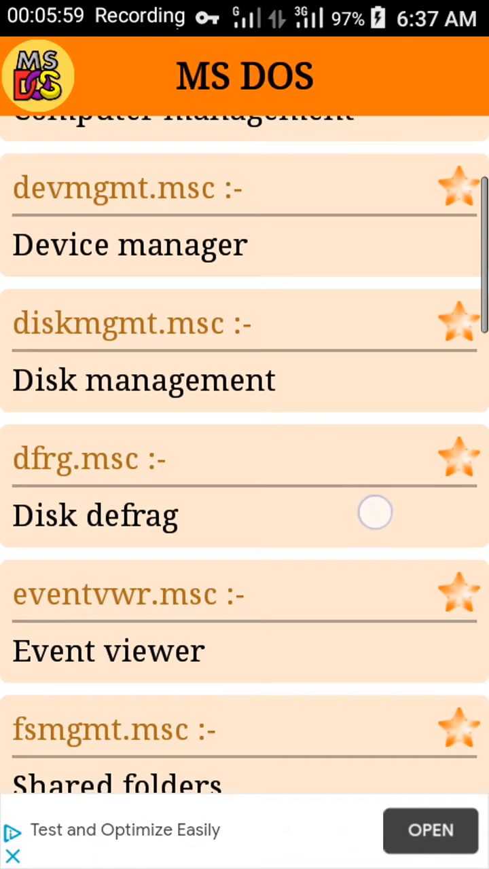
{"action": "scroll", "scroll_direction": "up", "scroll_amount": 3}
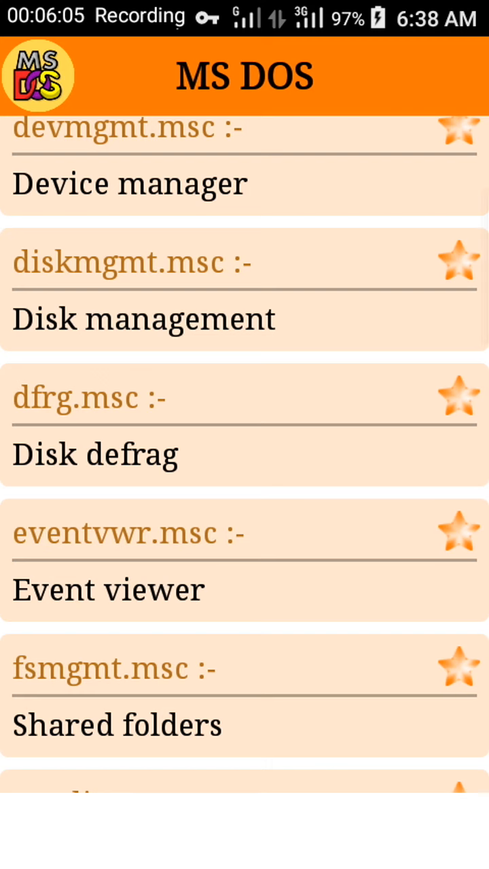
{"action": "scroll", "scroll_direction": "down", "scroll_amount": 3}
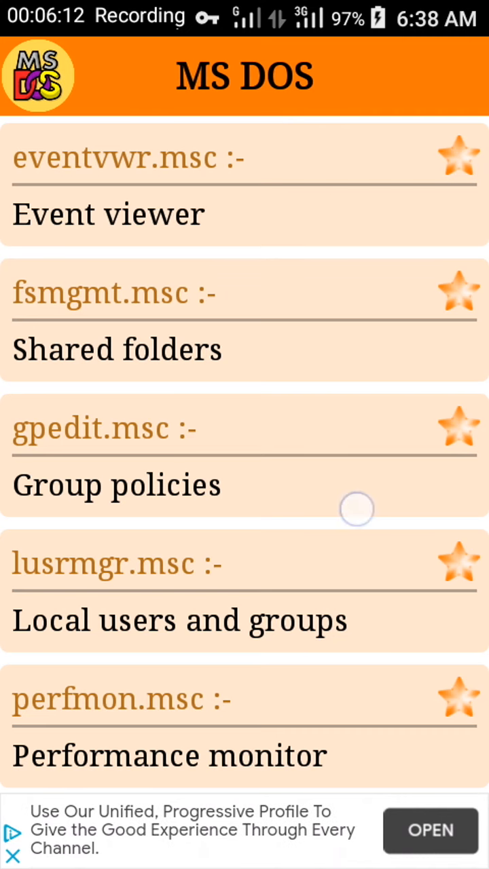
{"action": "scroll", "scroll_direction": "up", "scroll_amount": 3}
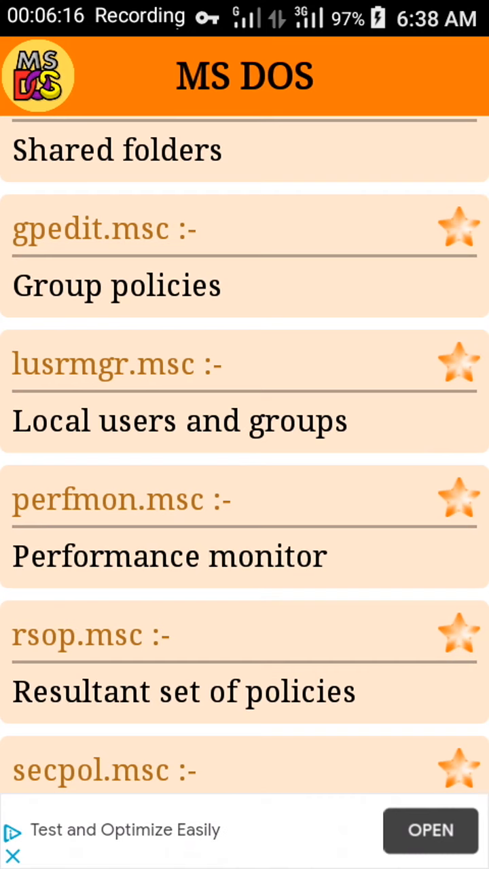
{"action": "scroll", "scroll_direction": "up", "scroll_amount": 3}
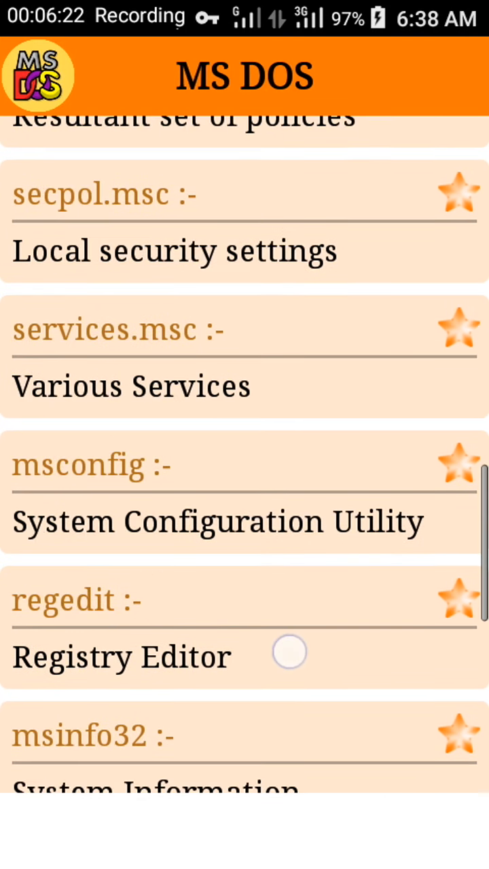
{"action": "scroll", "scroll_direction": "up", "scroll_amount": 3}
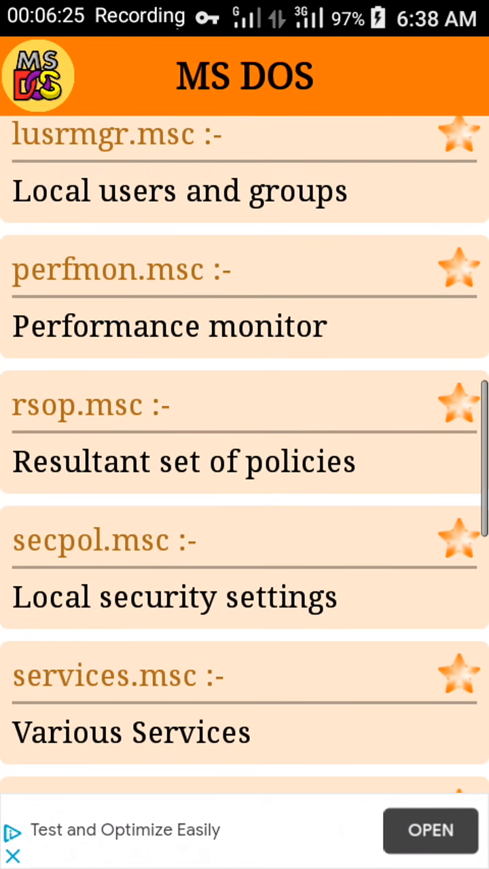
{"action": "left_click", "coordinate": [12, 855]}
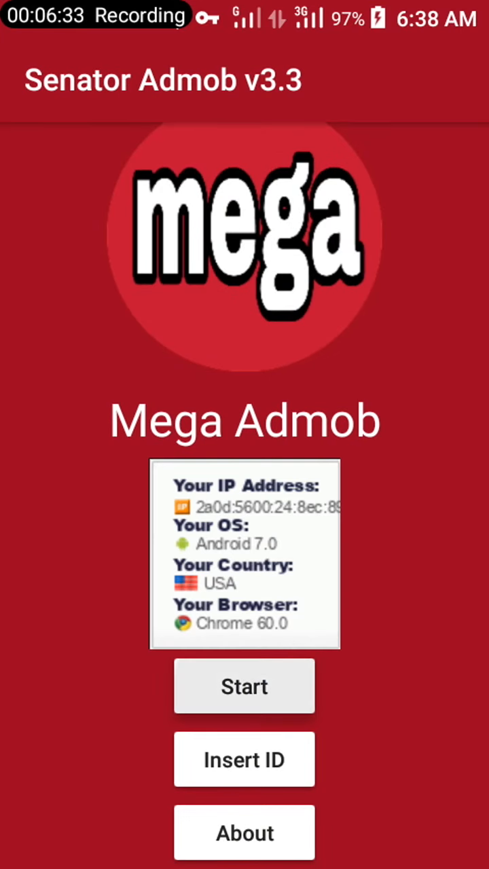
{"action": "left_click", "coordinate": [245, 686]}
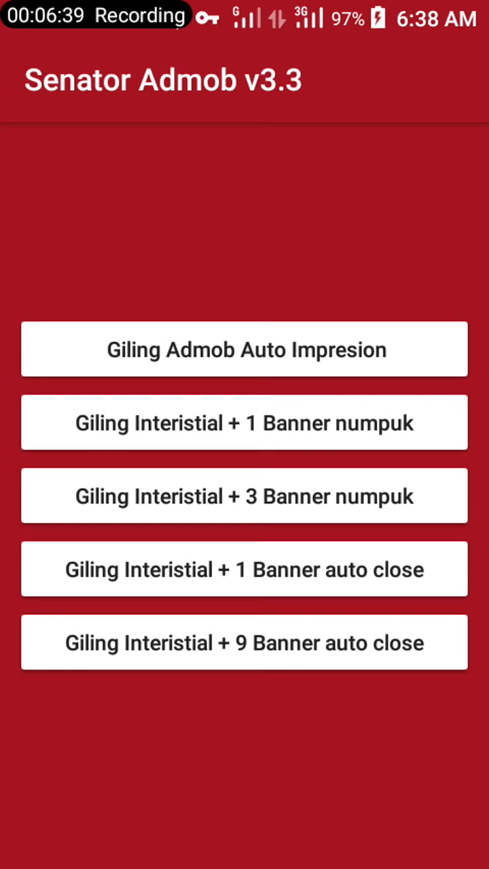
Step: Run a Giling Interistial + Banner mode until the counter shows 27 banners, 2 interstitials
{"action": "left_click", "coordinate": [245, 643]}
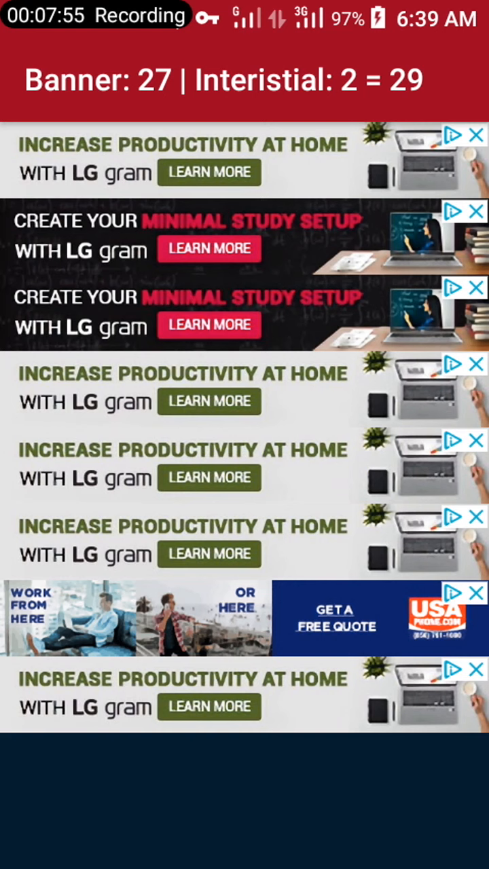
{"action": "scroll", "scroll_direction": "down", "scroll_amount": 3}
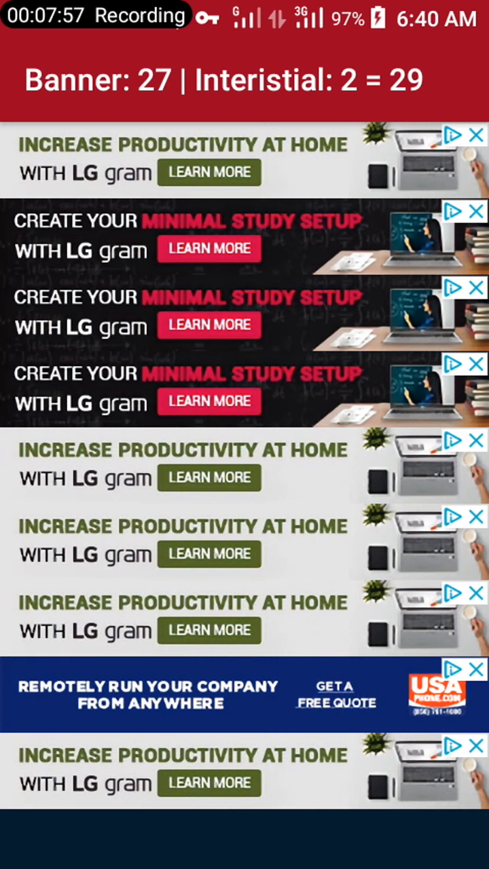